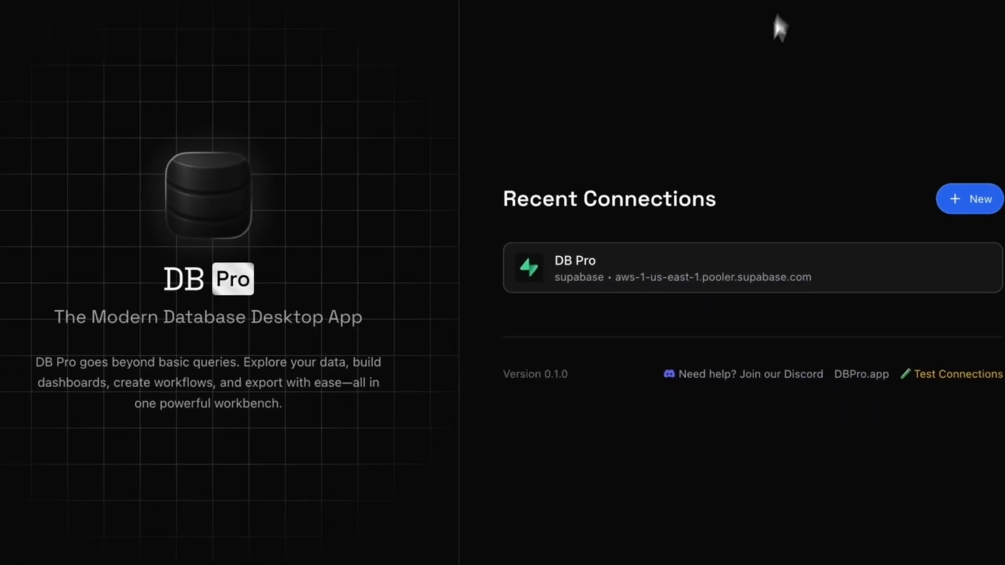
Step: Connect to DB Pro, open the orders table, and select orders 20 and 23
{"action": "left_click", "coordinate": [705, 268]}
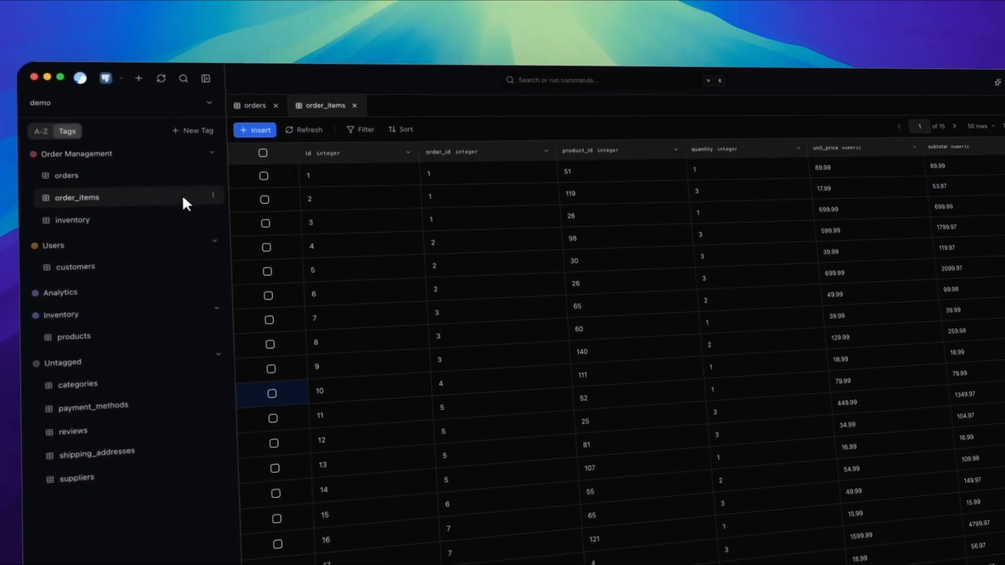
{"action": "left_click", "coordinate": [254, 105]}
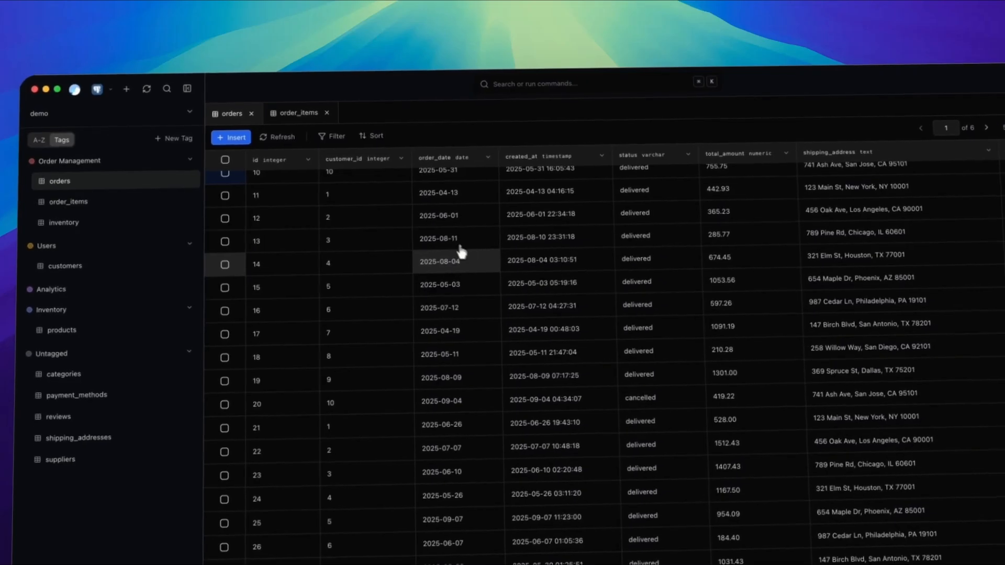
{"action": "left_click", "coordinate": [209, 295]}
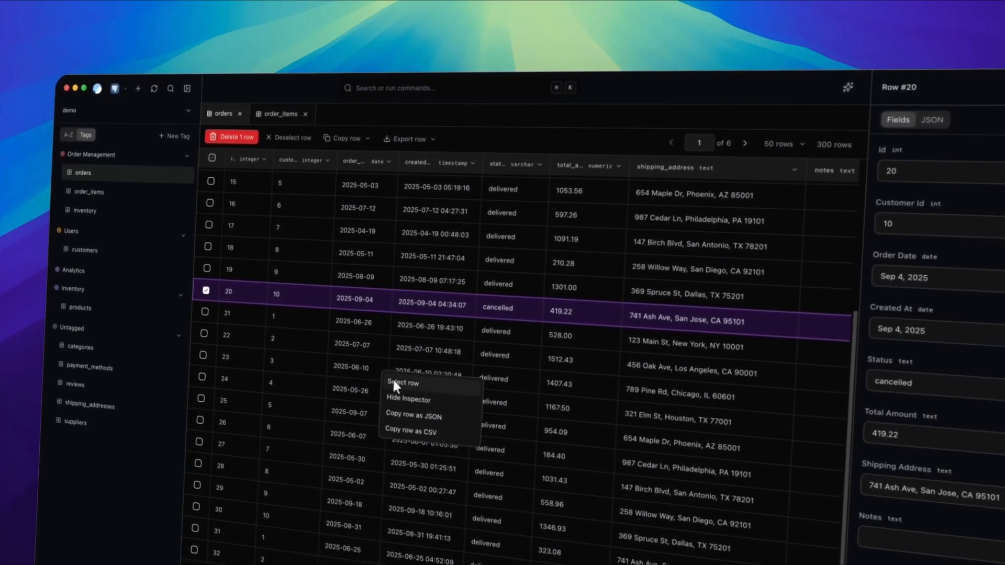
{"action": "left_click", "coordinate": [403, 383]}
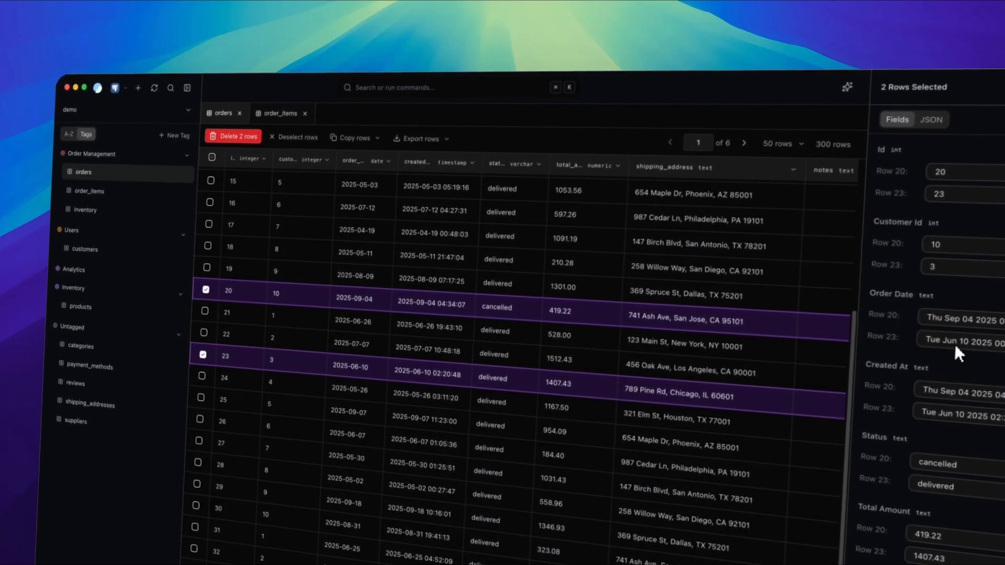
{"action": "left_click", "coordinate": [836, 51]}
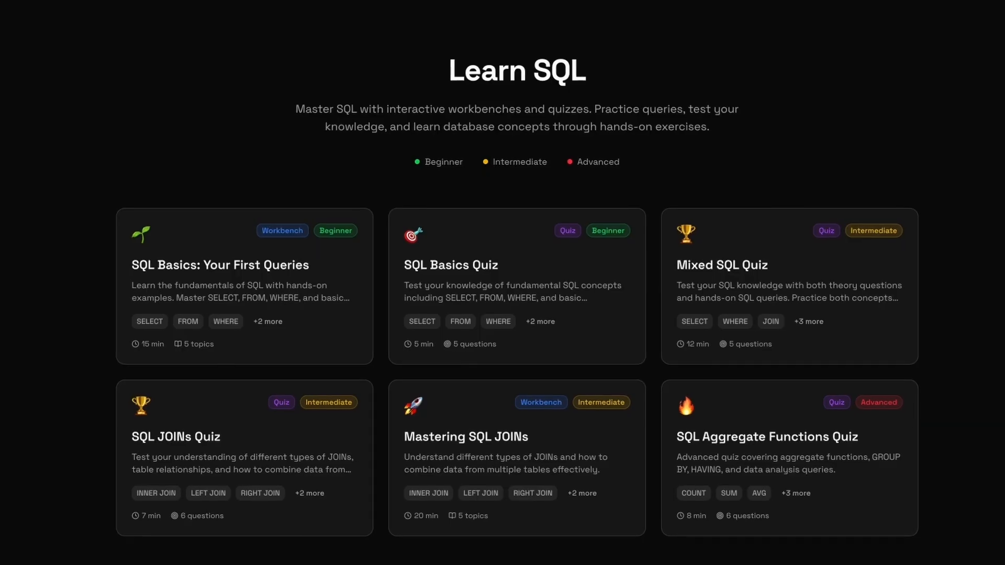
Step: Scroll the dbpro search results and play the macOS desktop recording video
{"action": "scroll", "scroll_direction": "up", "scroll_amount": 3}
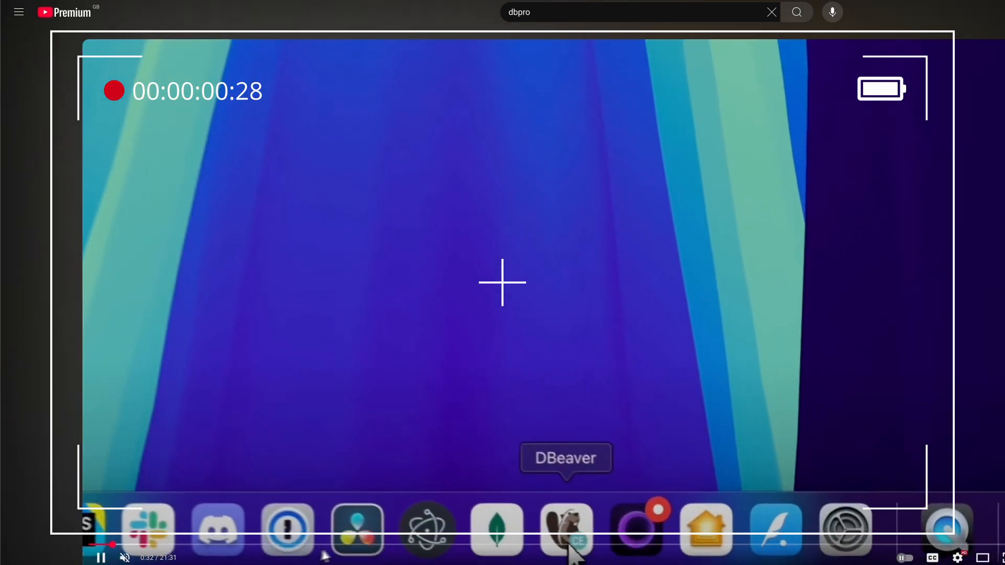
{"action": "left_click", "coordinate": [350, 545]}
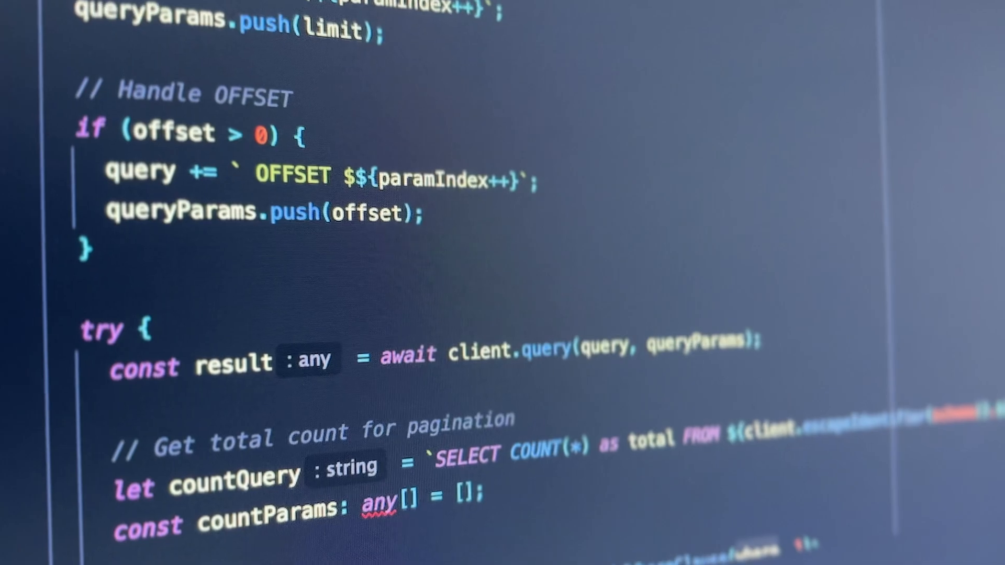
{"action": "scroll", "scroll_direction": "down", "scroll_amount": 3}
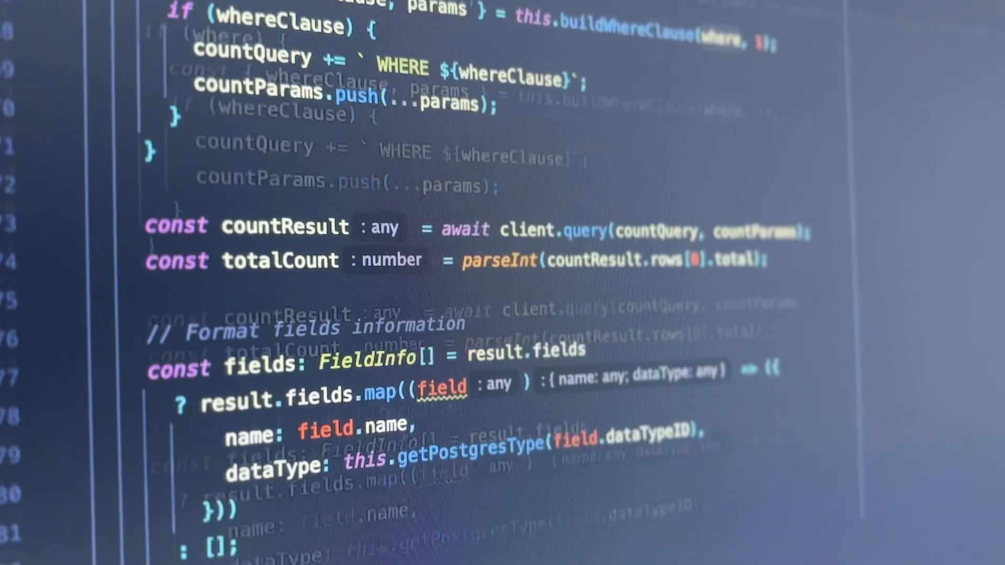
{"action": "scroll", "scroll_direction": "down", "scroll_amount": 3}
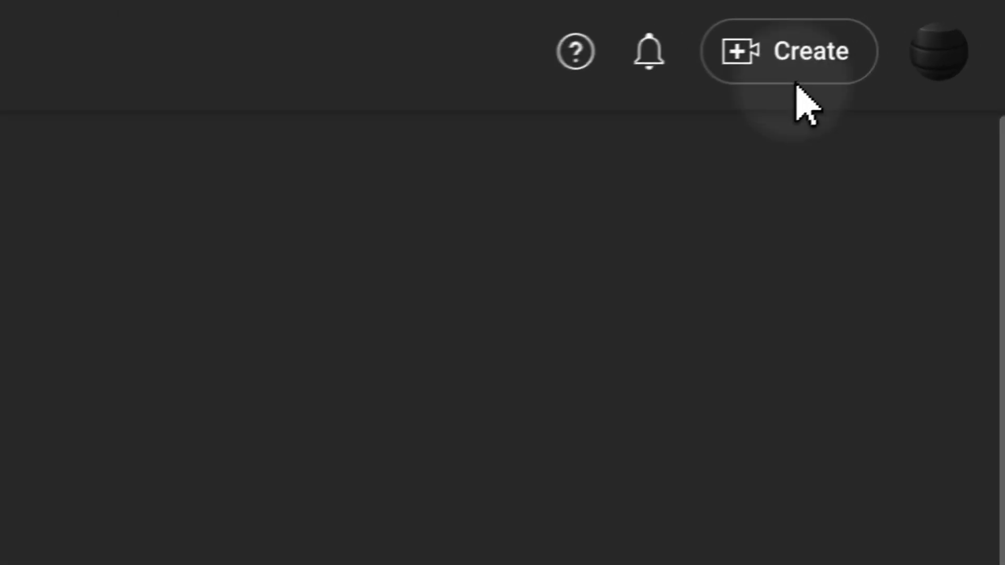
Step: Open Devlog #1's analytics in YouTube Studio, showing 1.5K views and 75.1 watch hours
{"action": "left_click", "coordinate": [789, 51]}
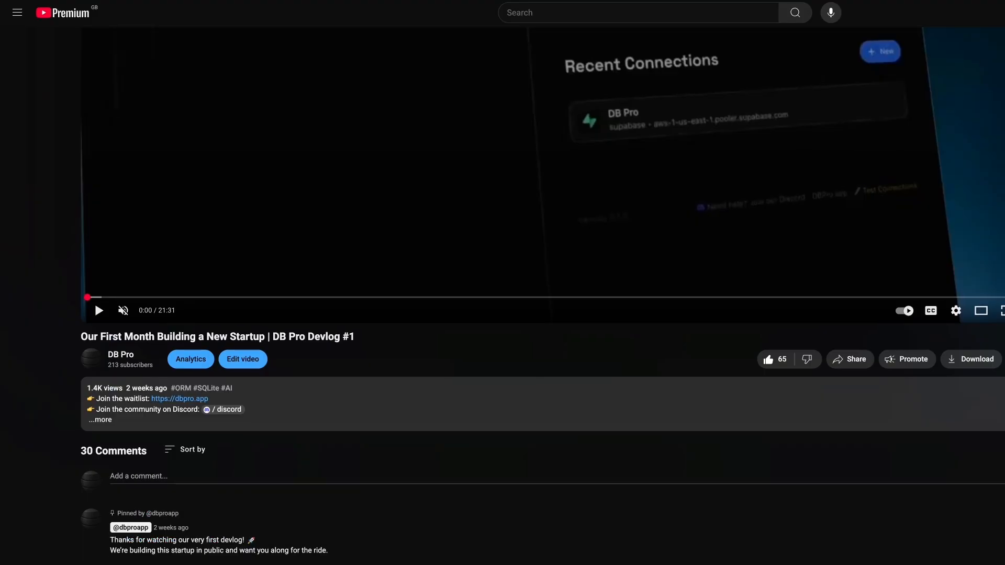
{"action": "scroll", "scroll_direction": "down", "scroll_amount": 3}
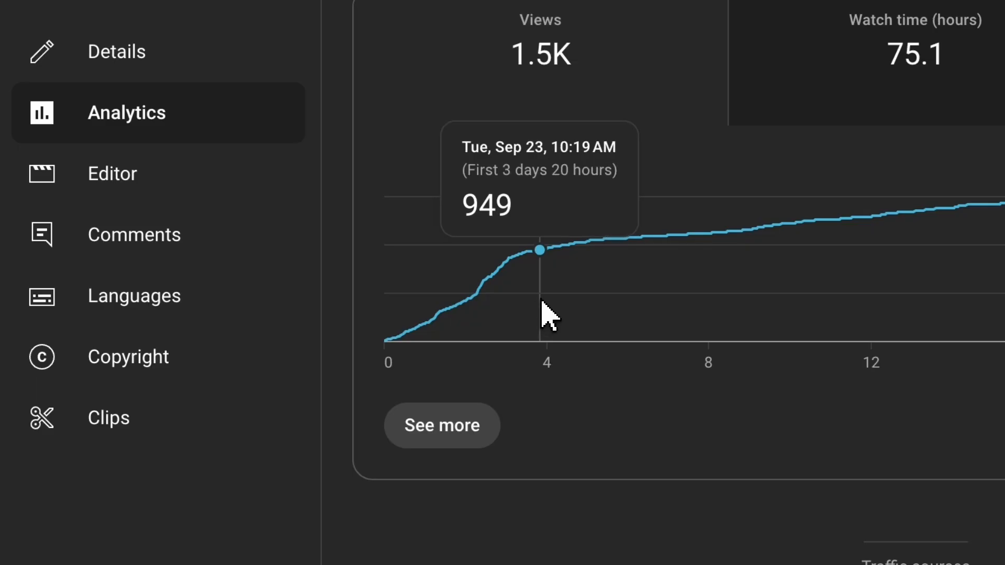
{"action": "mouse_move", "coordinate": [600, 292]}
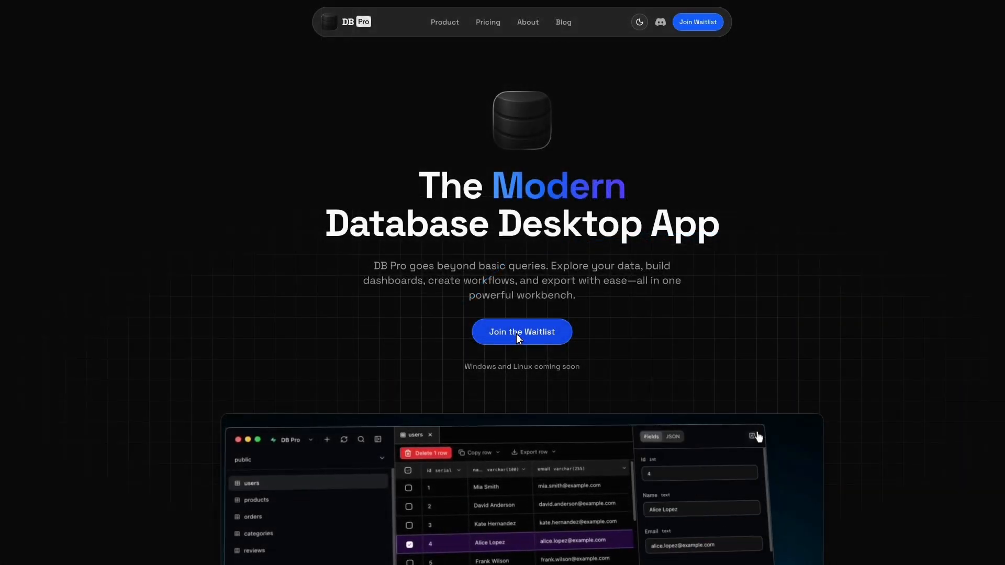
Step: Click Join the Waitlist on the DB Pro landing page
{"action": "left_click", "coordinate": [522, 331]}
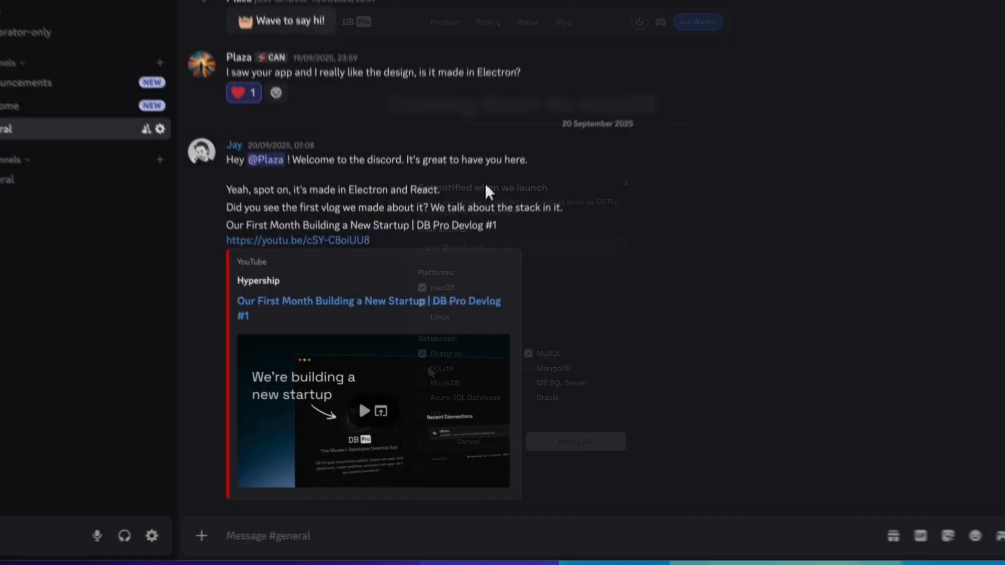
{"action": "scroll", "scroll_direction": "down", "scroll_amount": 3}
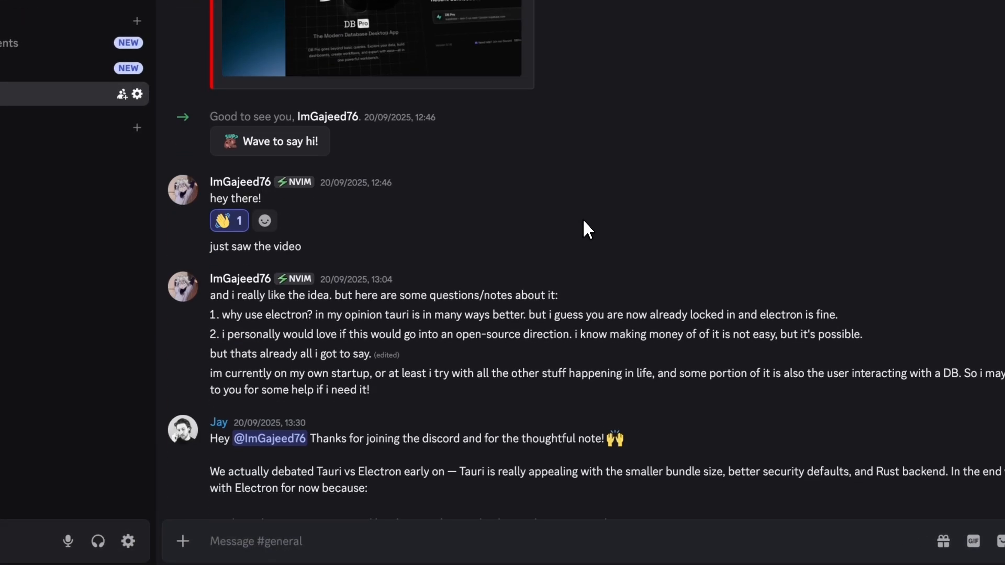
{"action": "scroll", "scroll_direction": "down", "scroll_amount": 3}
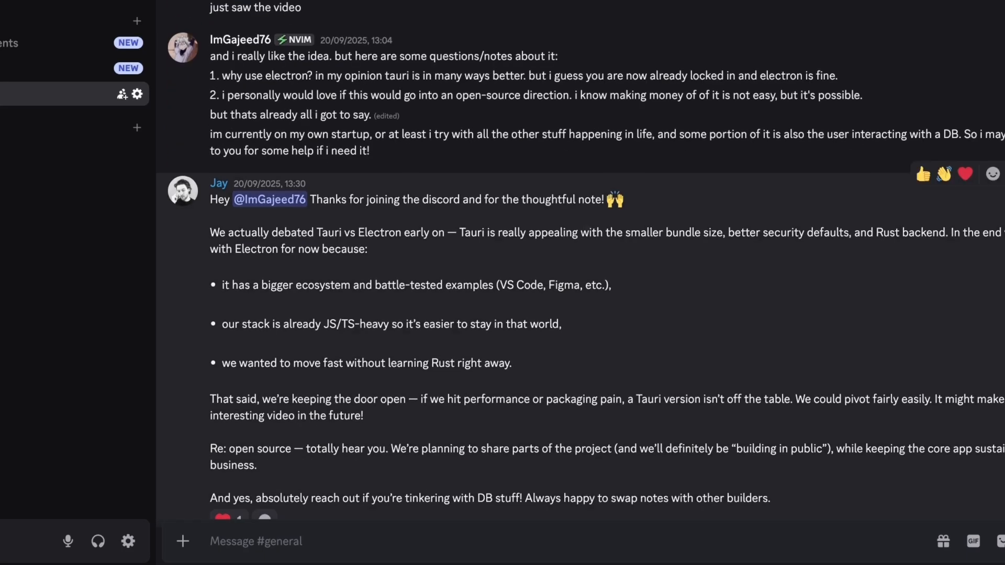
{"action": "scroll", "scroll_direction": "down", "scroll_amount": 3}
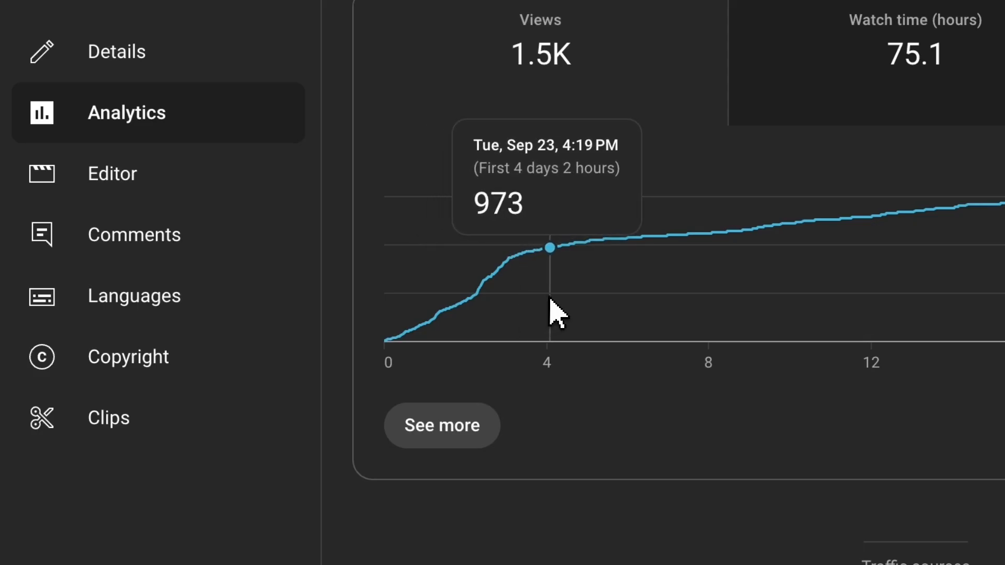
{"action": "mouse_move", "coordinate": [620, 283]}
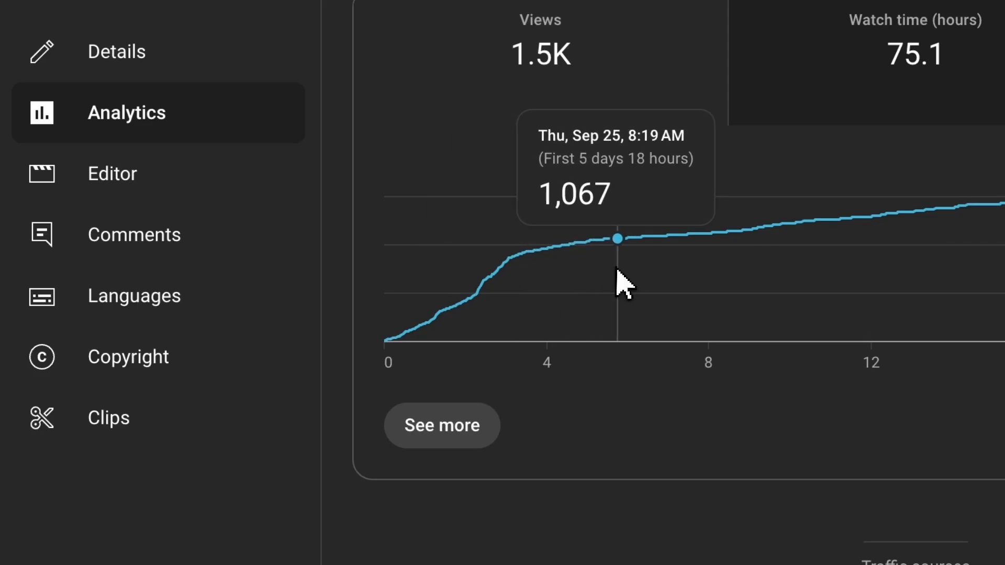
{"action": "mouse_move", "coordinate": [708, 258]}
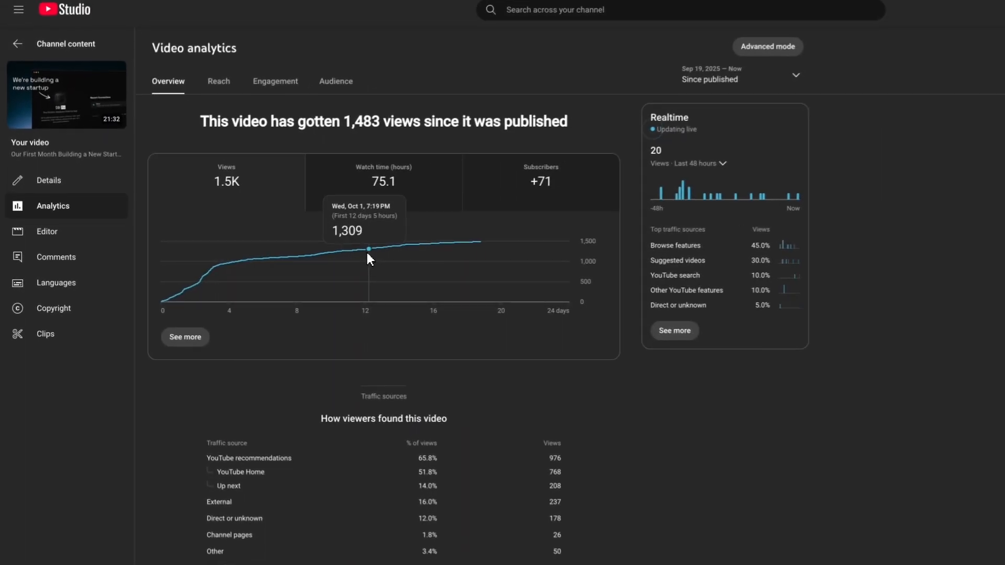
{"action": "mouse_move", "coordinate": [429, 245]}
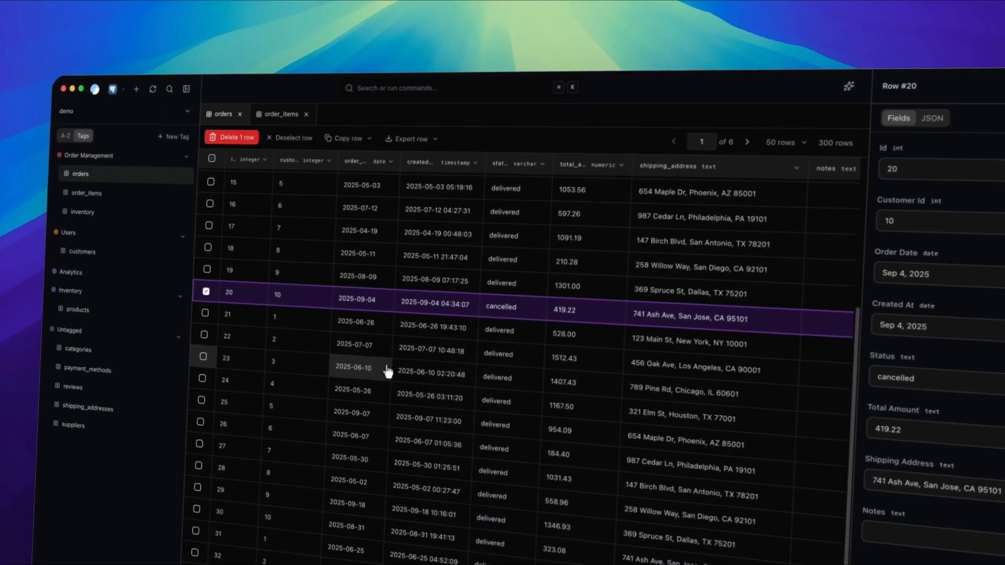
Step: Add orders 23 and 30 to the selection and view all three rows as JSON
{"action": "left_click", "coordinate": [204, 357]}
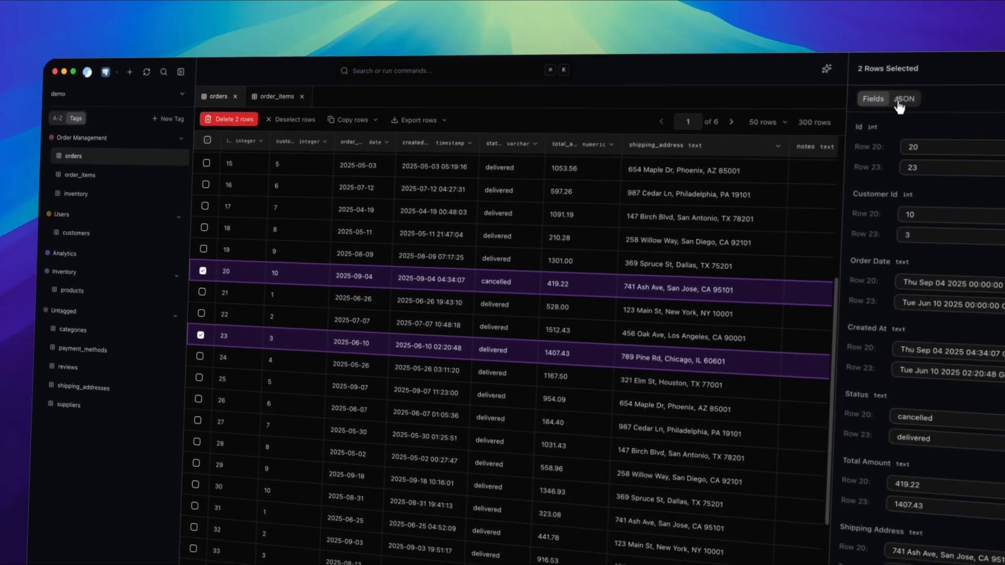
{"action": "left_click", "coordinate": [905, 98]}
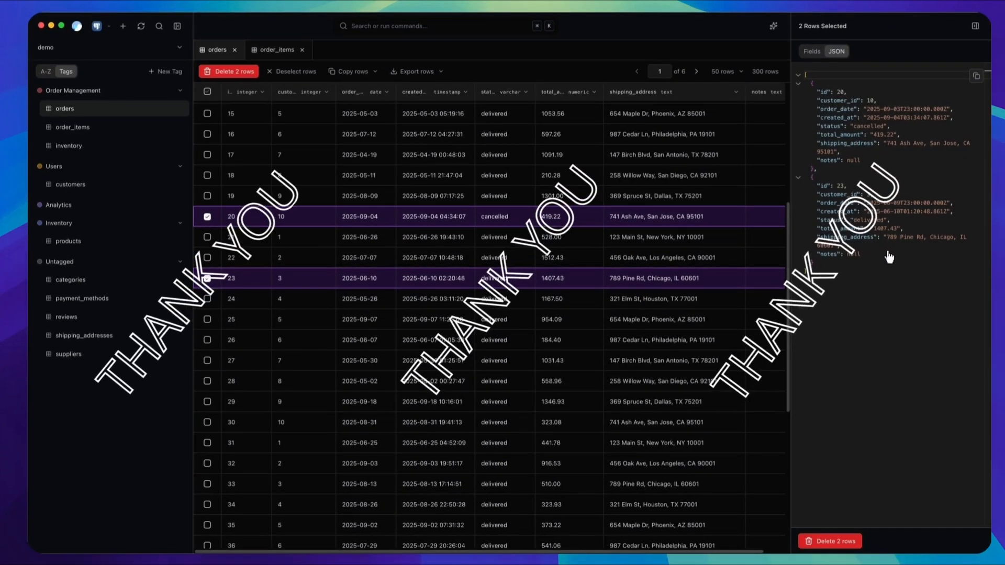
{"action": "scroll", "scroll_direction": "down", "scroll_amount": 3}
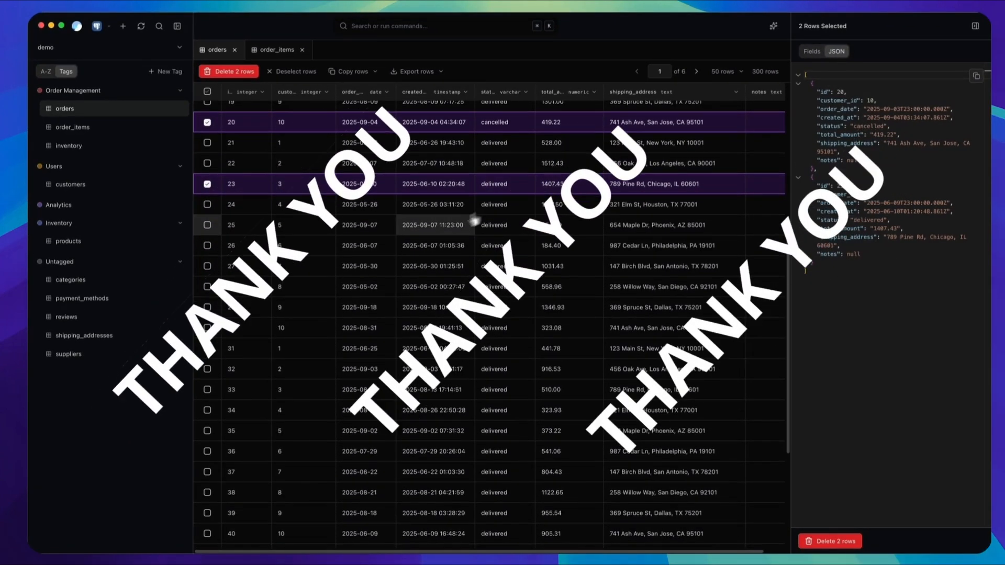
{"action": "left_click", "coordinate": [208, 309]}
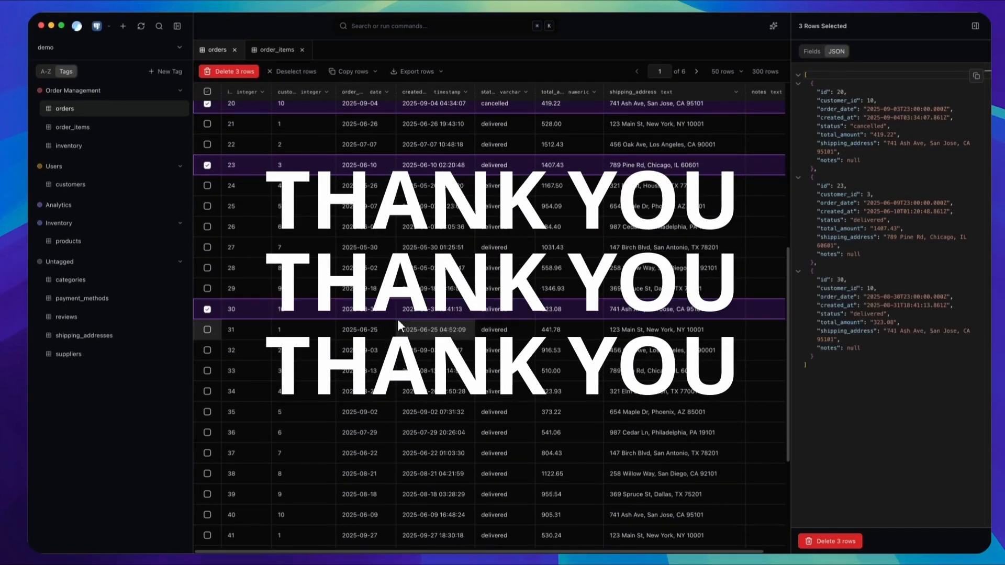
{"action": "left_click", "coordinate": [811, 52]}
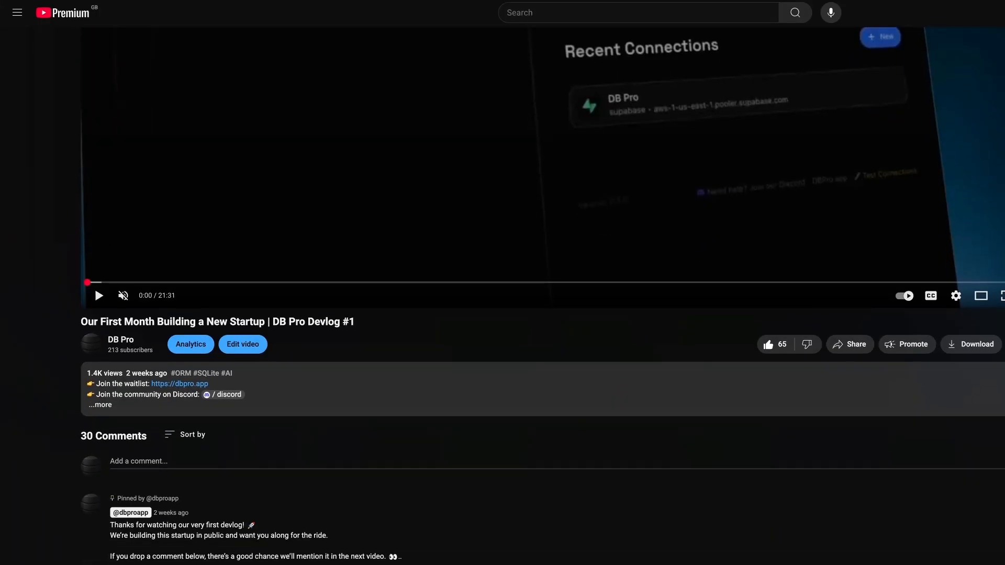
Step: Scroll through the Devlog #1 comments while the video reaches DB Pro's start screen
{"action": "scroll", "scroll_direction": "down", "scroll_amount": 3}
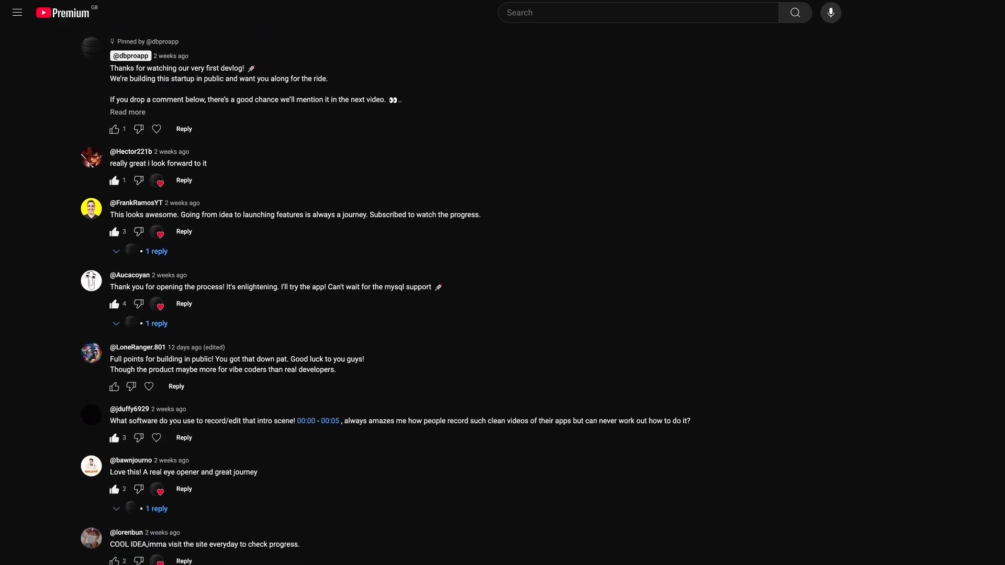
{"action": "scroll", "scroll_direction": "down", "scroll_amount": 3}
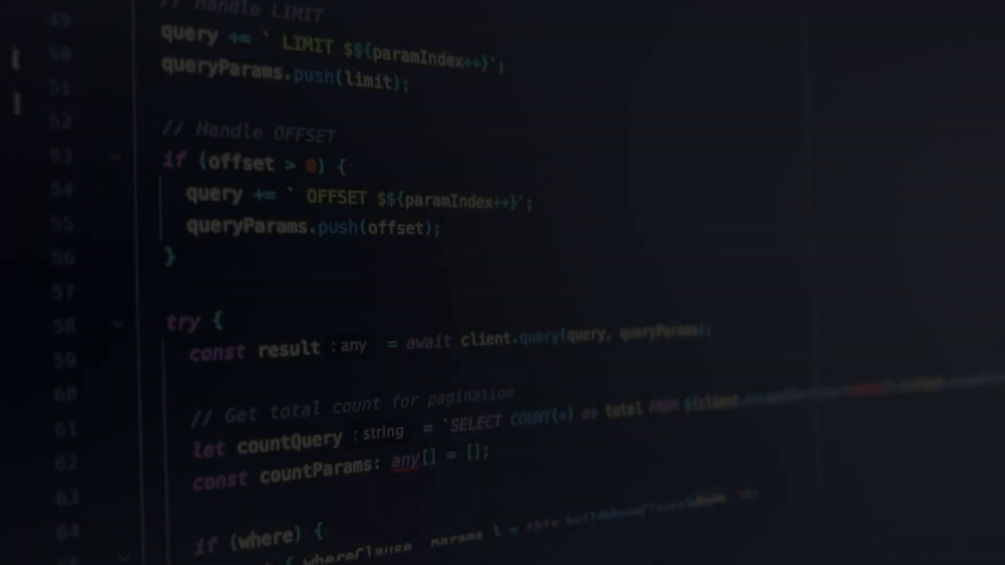
{"action": "scroll", "scroll_direction": "down", "scroll_amount": 3}
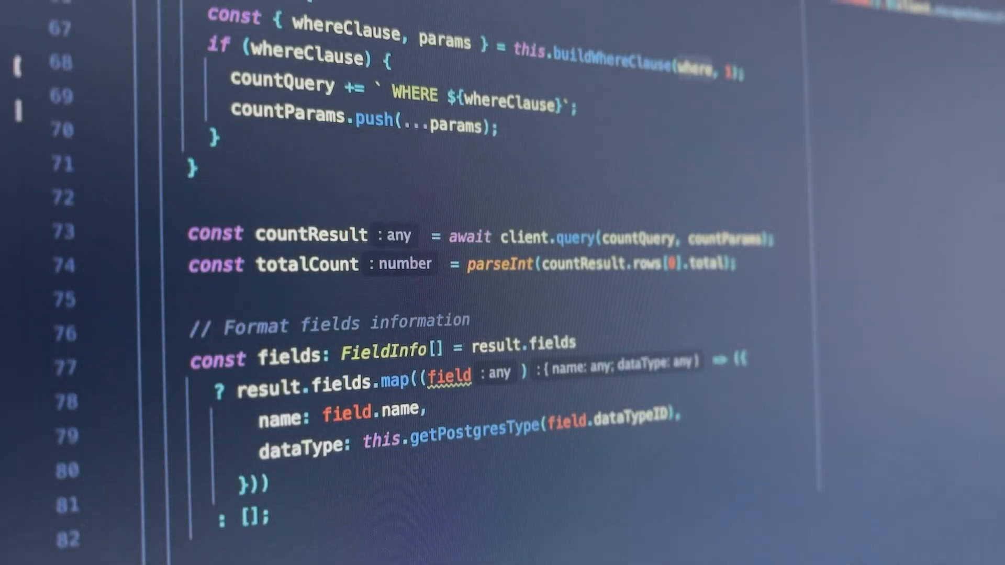
{"action": "scroll", "scroll_direction": "down", "scroll_amount": 3}
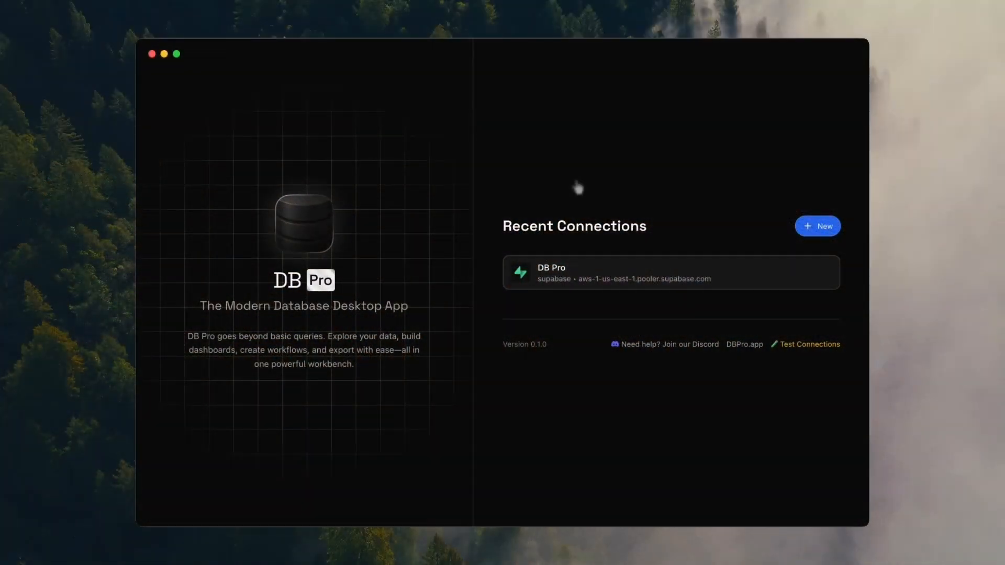
Step: Connect to the DB Pro database, collapse the table list, and scroll the users grid
{"action": "left_click", "coordinate": [671, 273]}
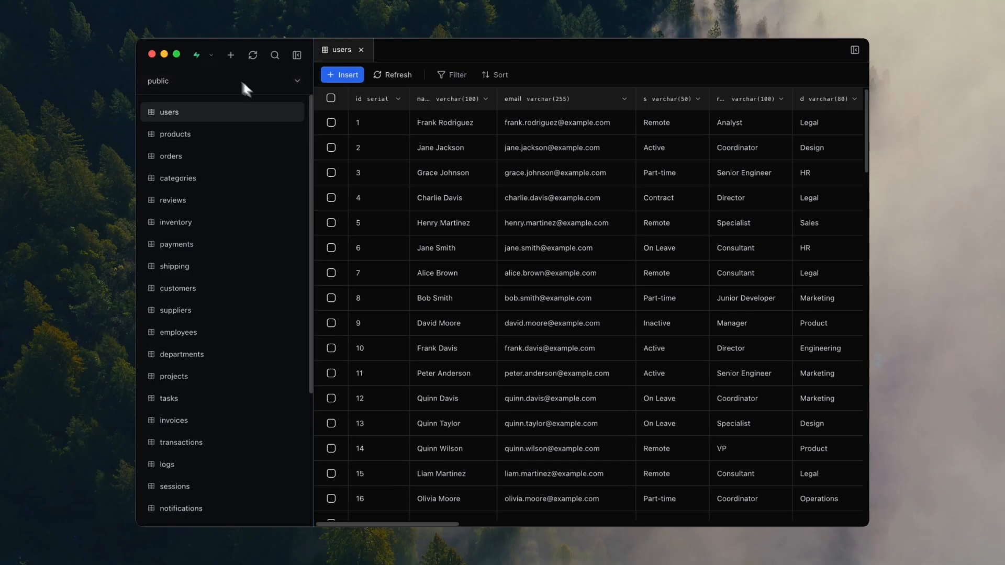
{"action": "mouse_move", "coordinate": [297, 55]}
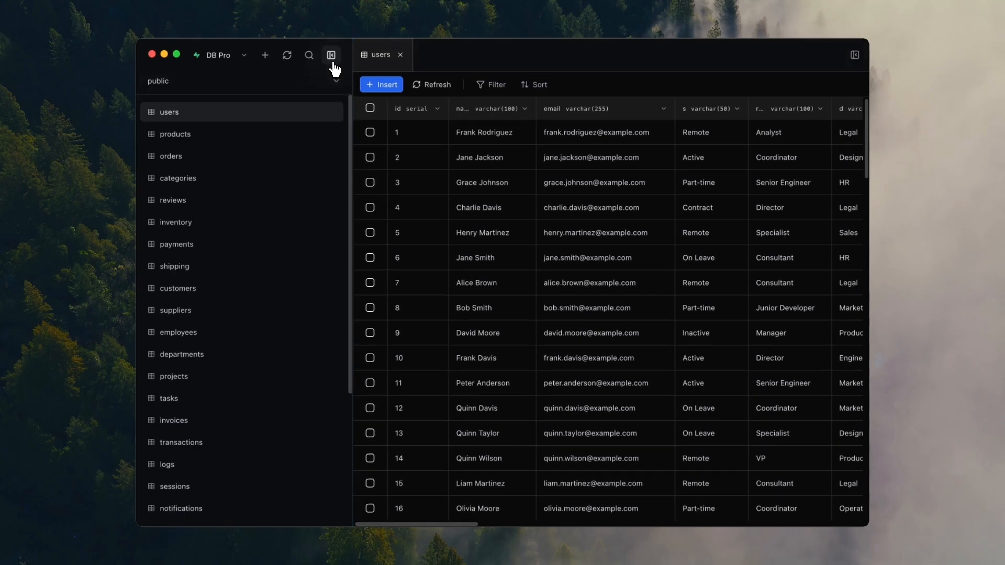
{"action": "left_click", "coordinate": [332, 54]}
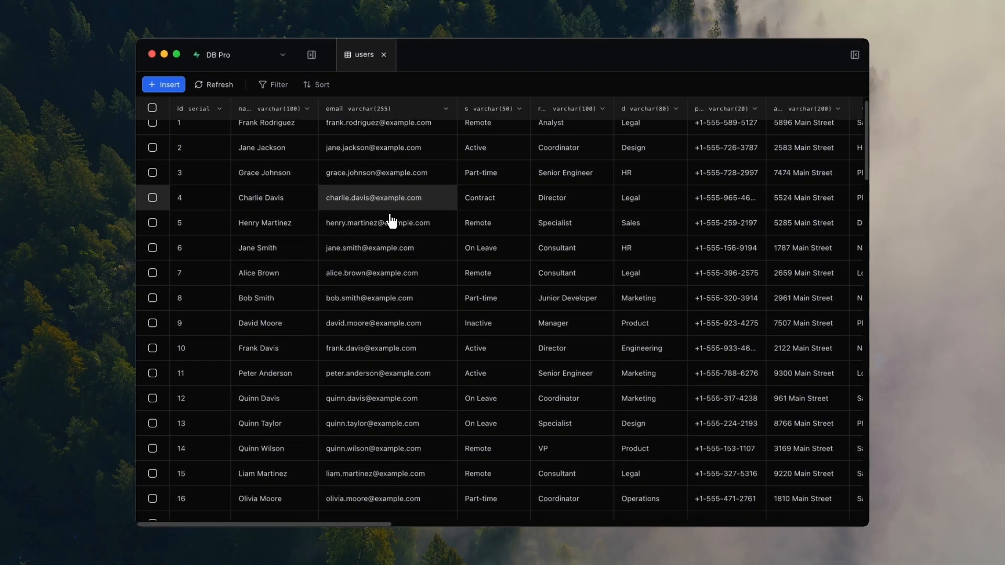
{"action": "scroll", "scroll_direction": "down", "scroll_amount": 3}
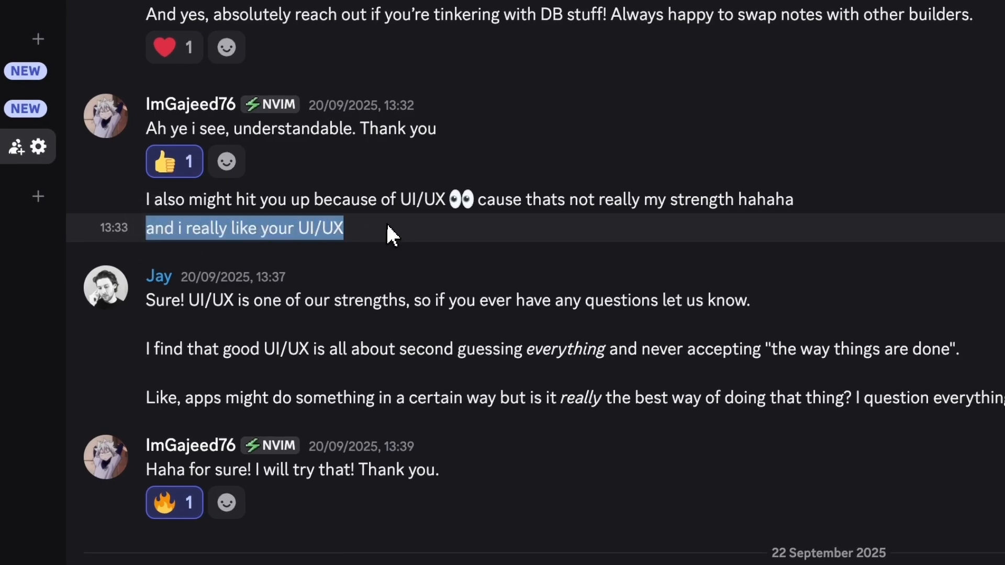
{"action": "left_click", "coordinate": [391, 228]}
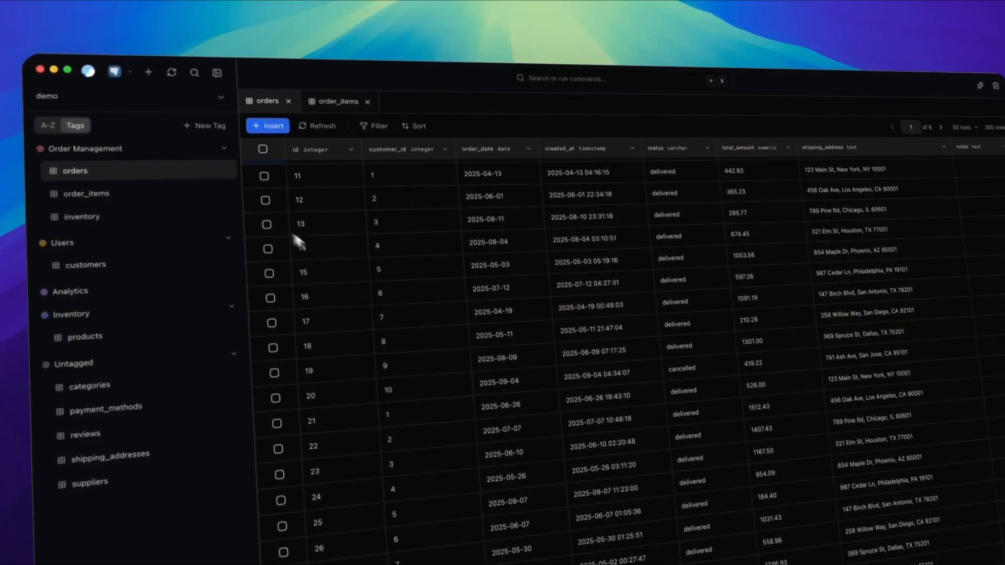
{"action": "scroll", "scroll_direction": "up", "scroll_amount": 3}
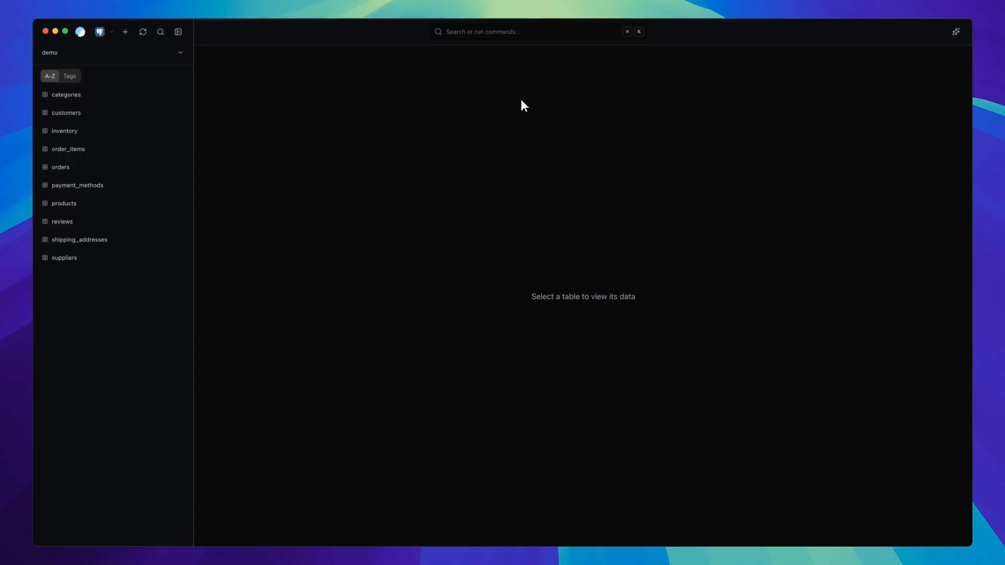
{"action": "mouse_move", "coordinate": [264, 175]}
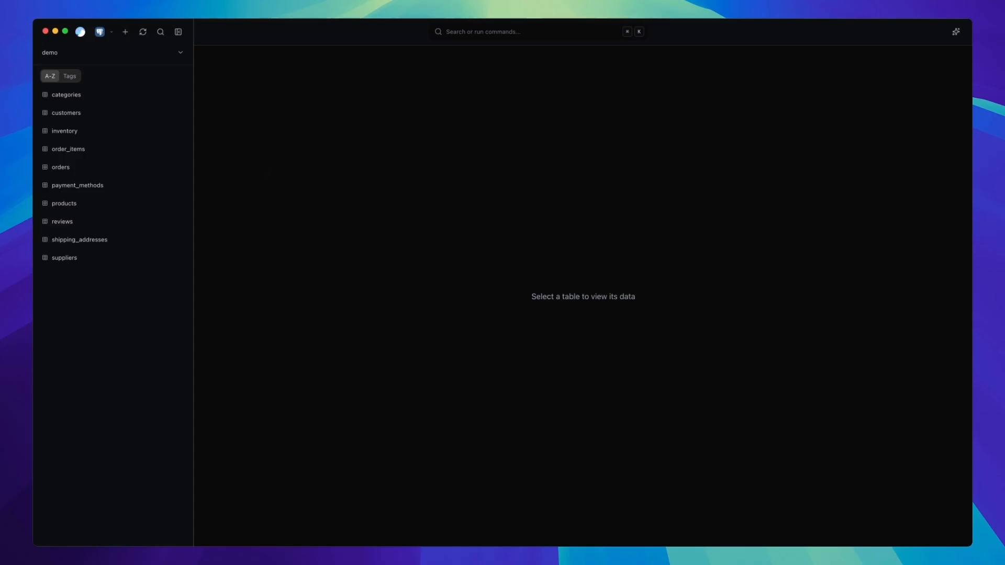
{"action": "mouse_move", "coordinate": [263, 174]}
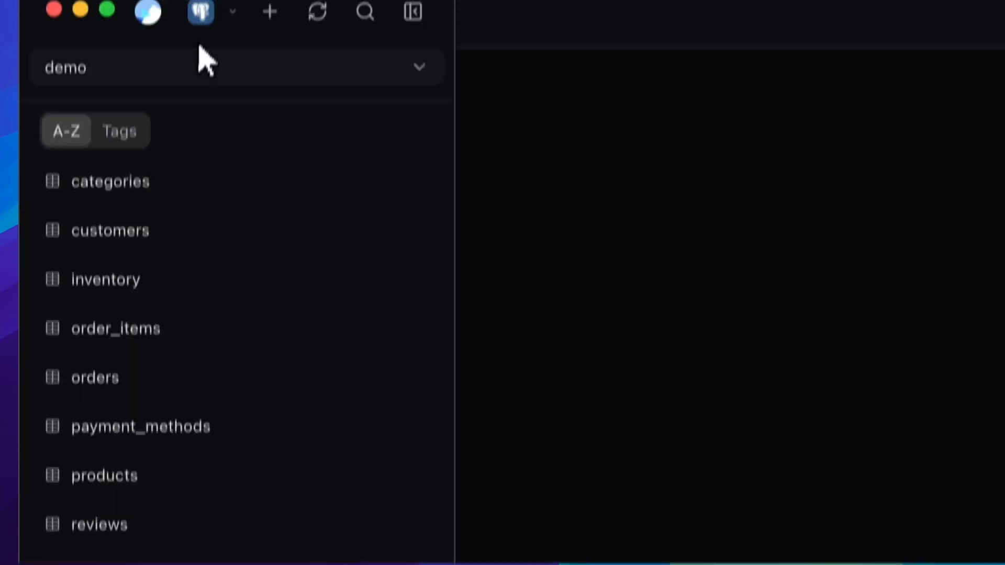
{"action": "left_click", "coordinate": [232, 12]}
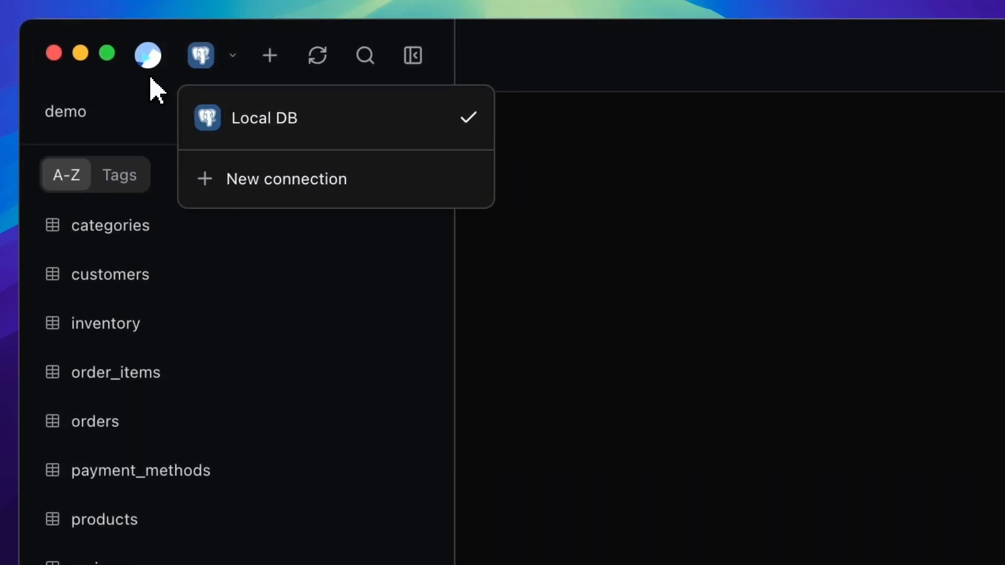
{"action": "left_click", "coordinate": [147, 54]}
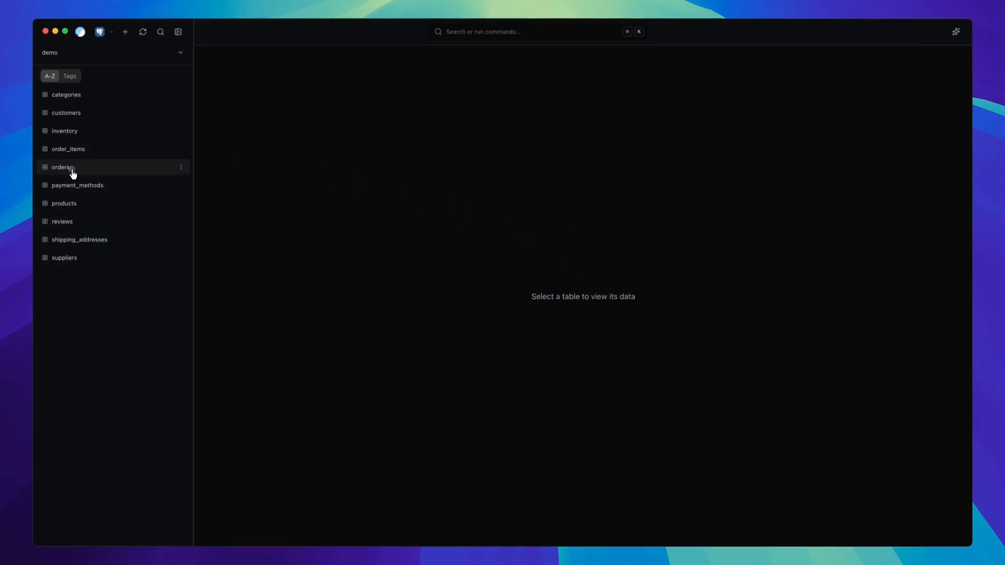
Step: Open orders, inventory and order_items as tabs, then scroll the 300-row orders grid
{"action": "left_click", "coordinate": [61, 167]}
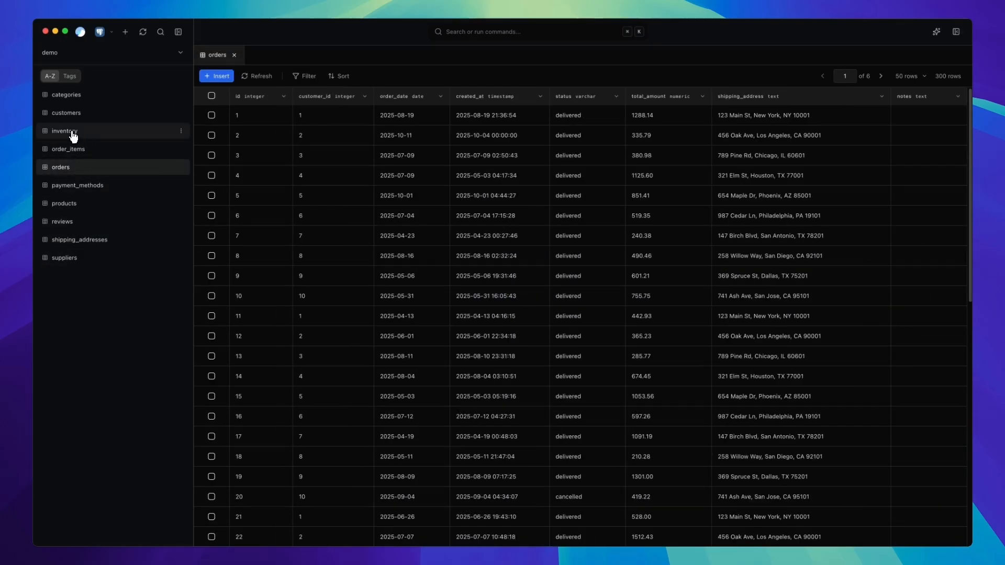
{"action": "left_click", "coordinate": [67, 148]}
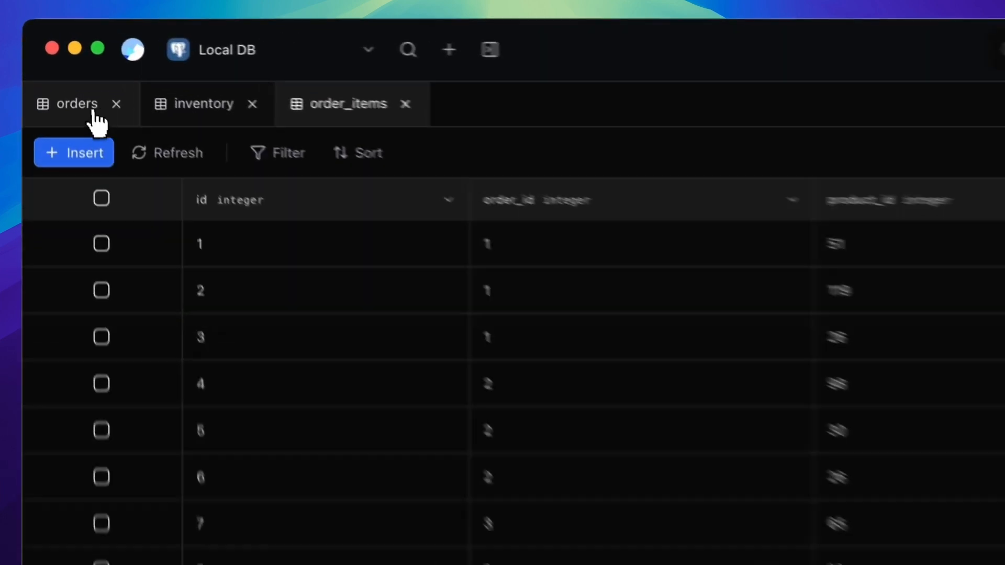
{"action": "left_click", "coordinate": [77, 103]}
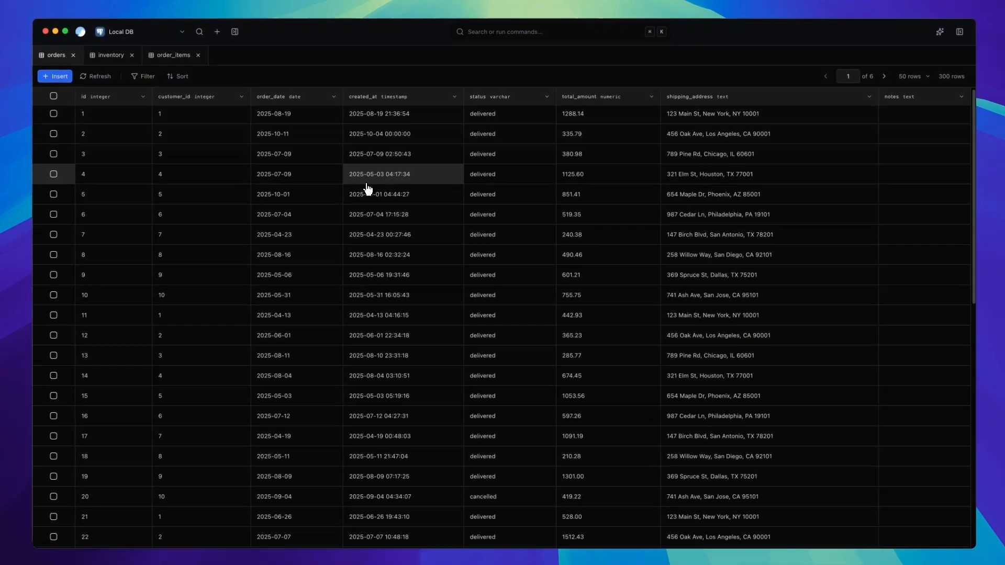
{"action": "scroll", "scroll_direction": "down", "scroll_amount": 3}
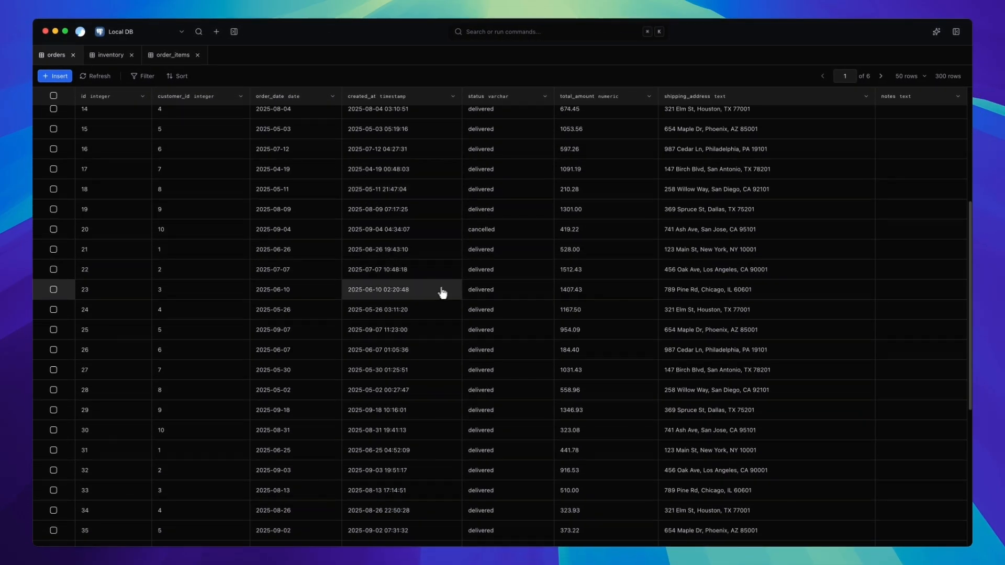
{"action": "scroll", "scroll_direction": "up", "scroll_amount": 3}
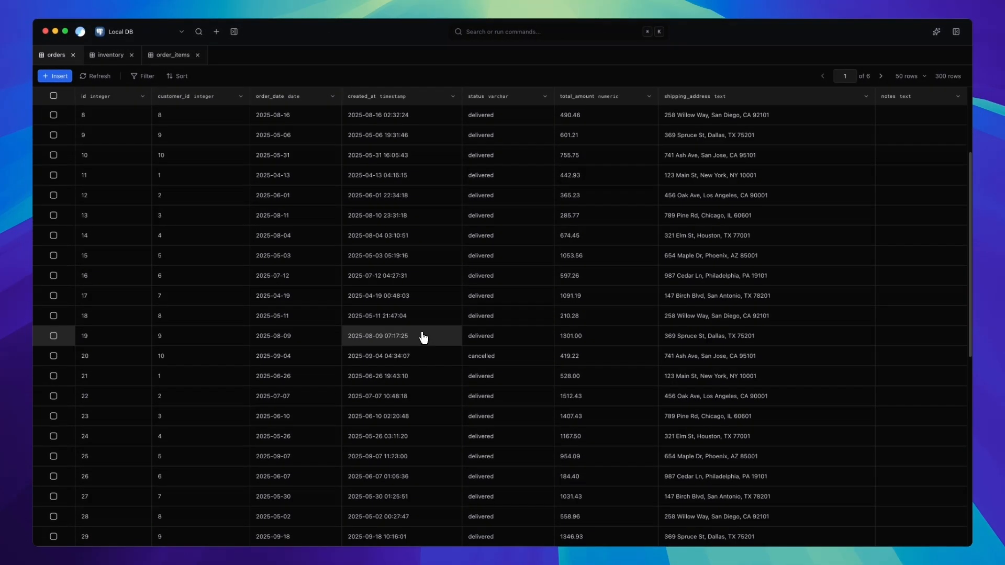
{"action": "scroll", "scroll_direction": "up", "scroll_amount": 3}
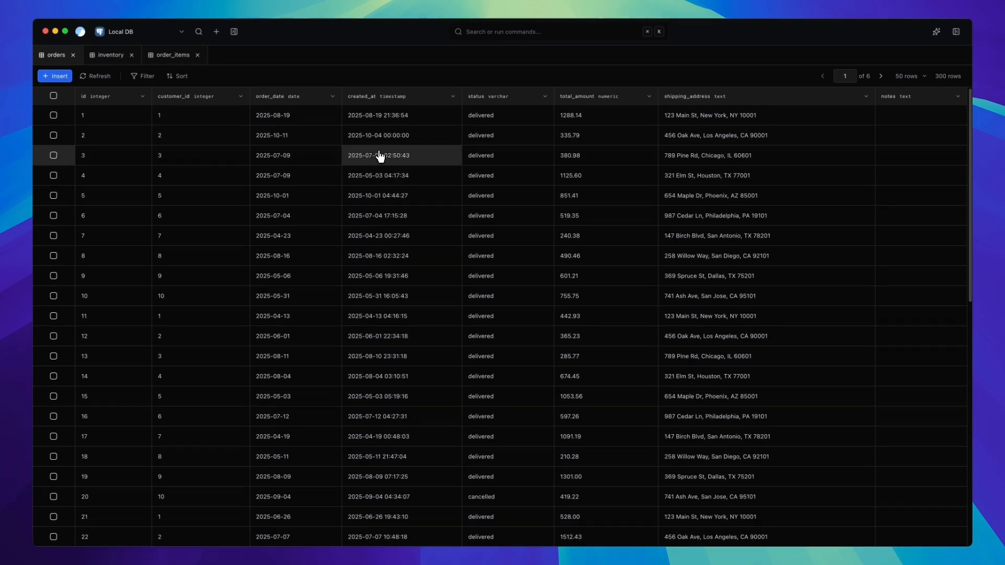
{"action": "mouse_move", "coordinate": [377, 83]}
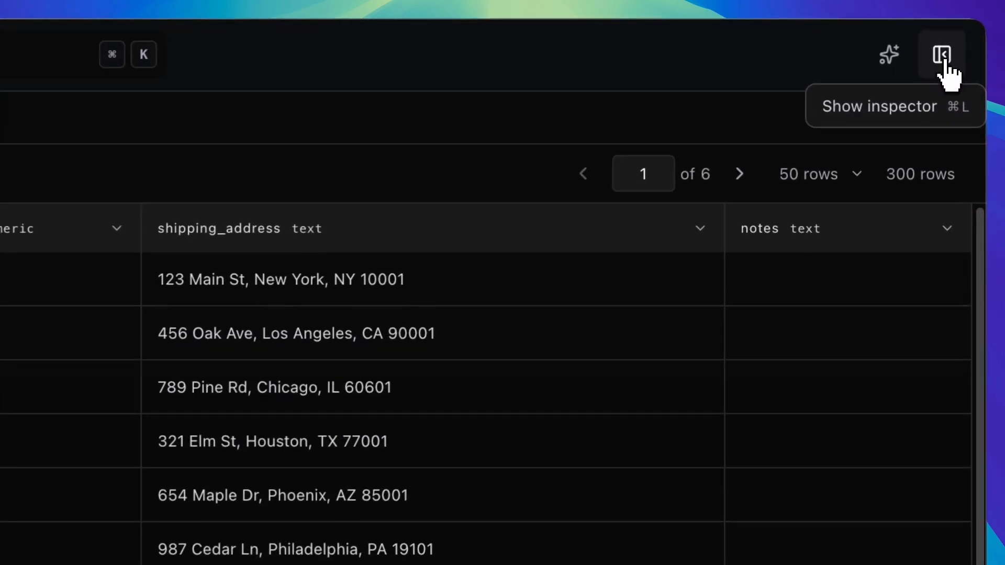
Step: Show the row inspector for order 3, then toggle order 5 into the selection
{"action": "left_click", "coordinate": [940, 54]}
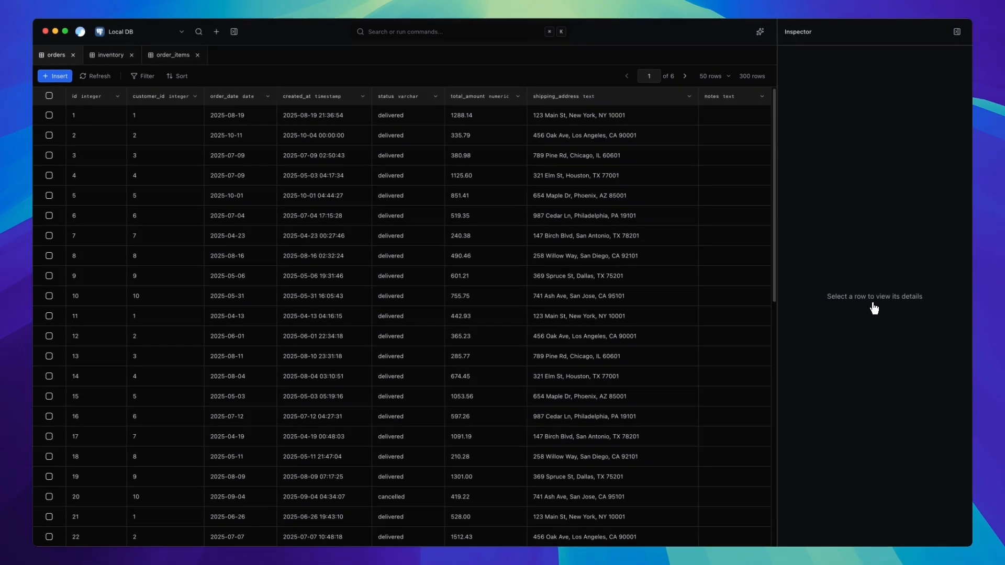
{"action": "mouse_move", "coordinate": [873, 124]}
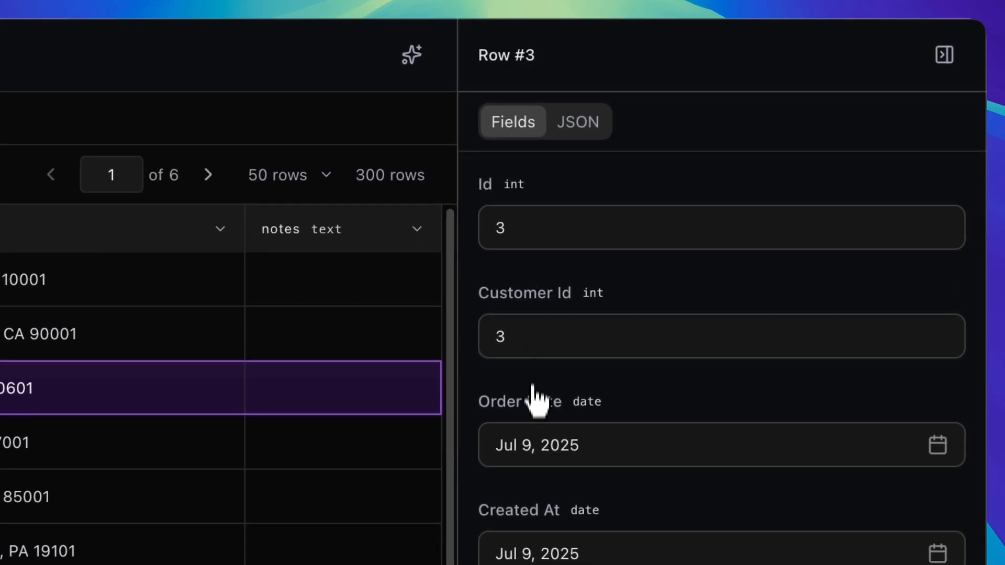
{"action": "scroll", "scroll_direction": "down", "scroll_amount": 3}
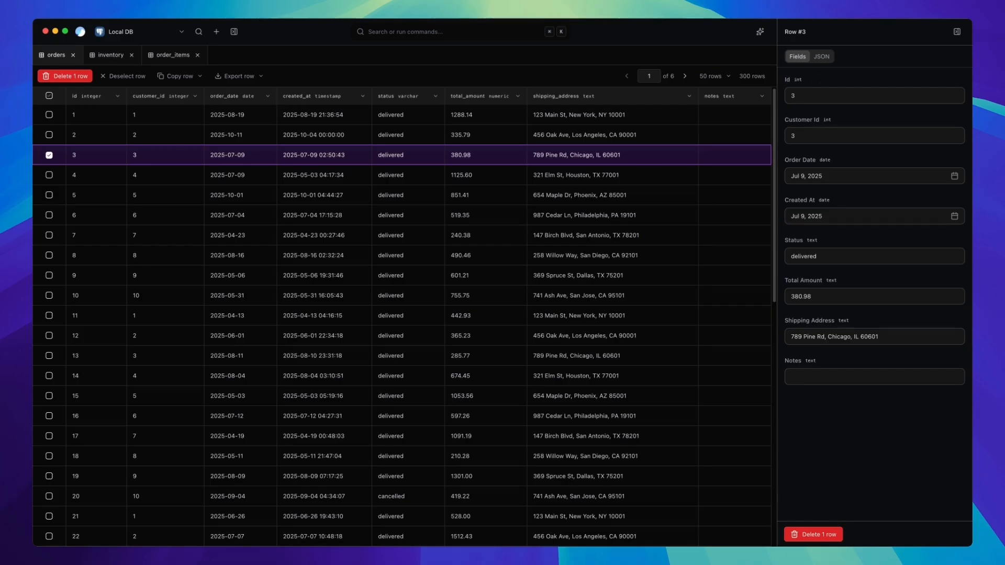
{"action": "mouse_move", "coordinate": [817, 83]}
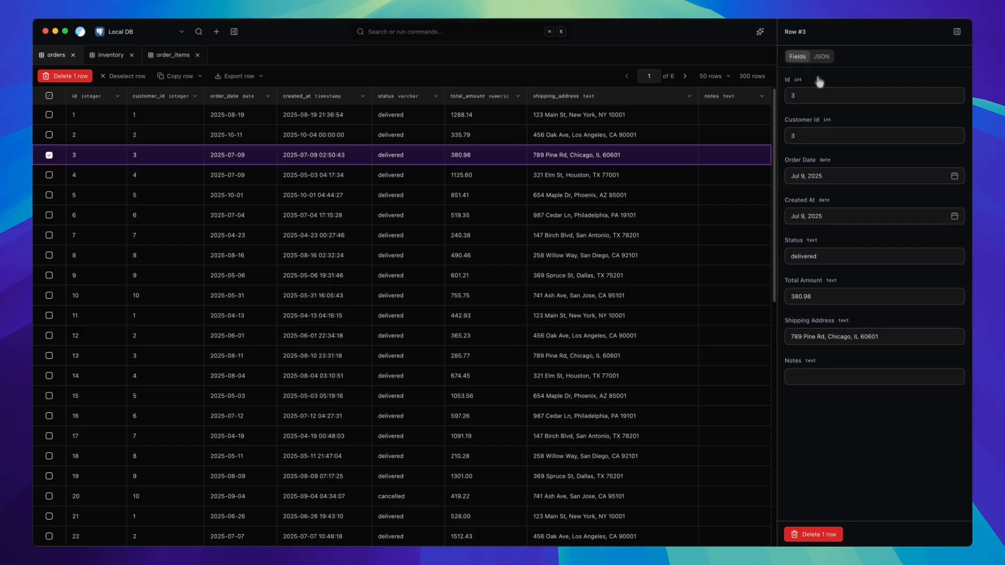
{"action": "left_click", "coordinate": [822, 56]}
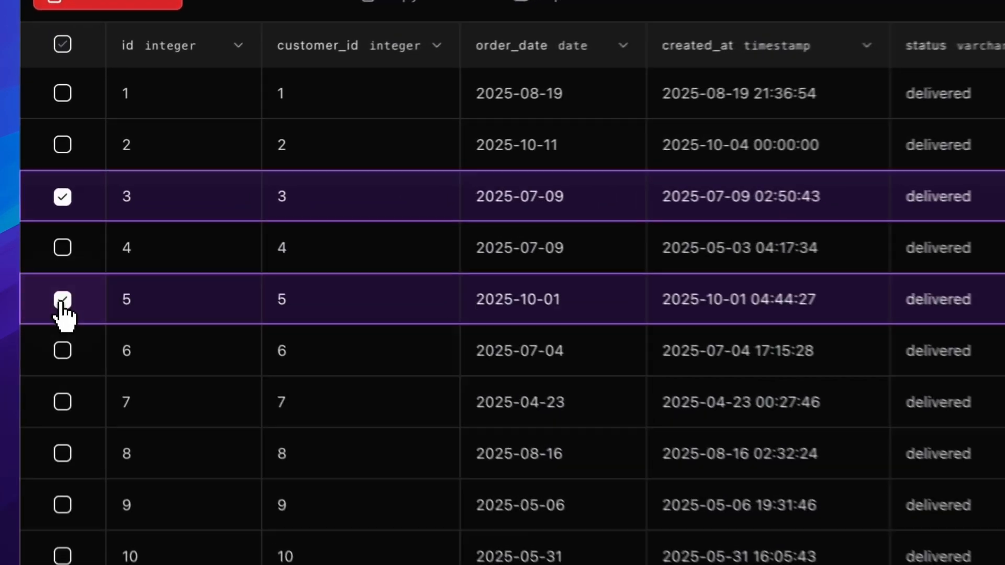
{"action": "left_click", "coordinate": [49, 236]}
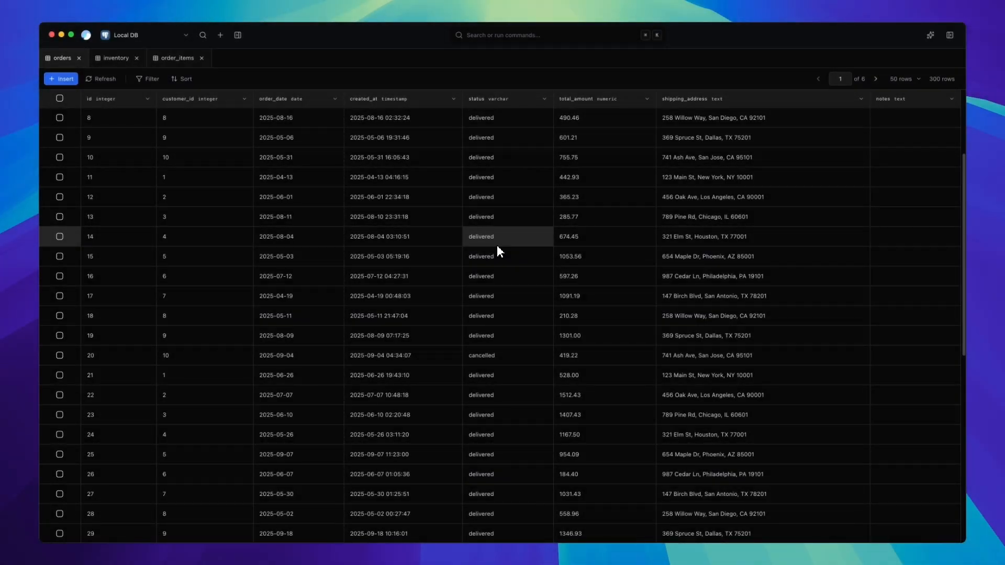
{"action": "mouse_move", "coordinate": [492, 251]}
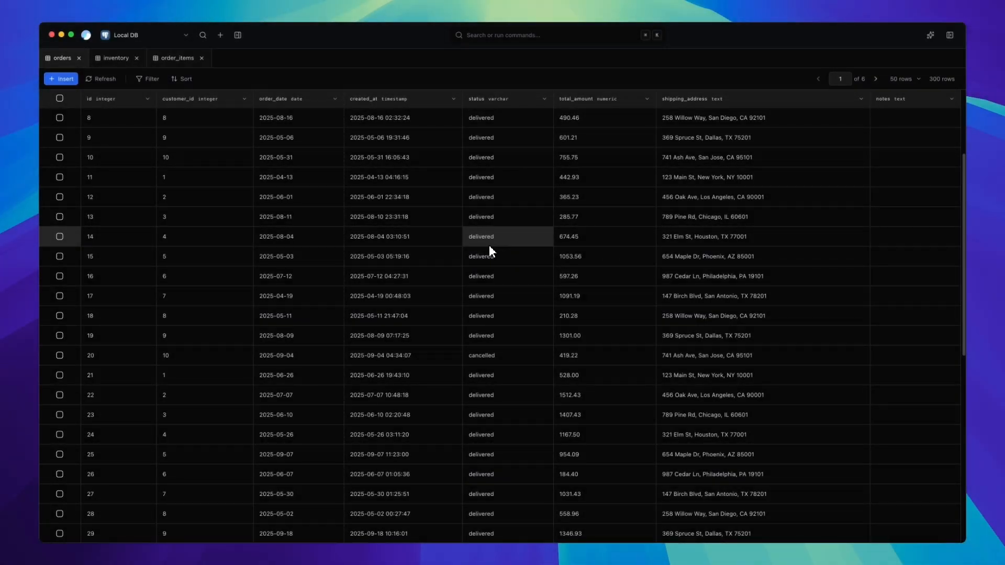